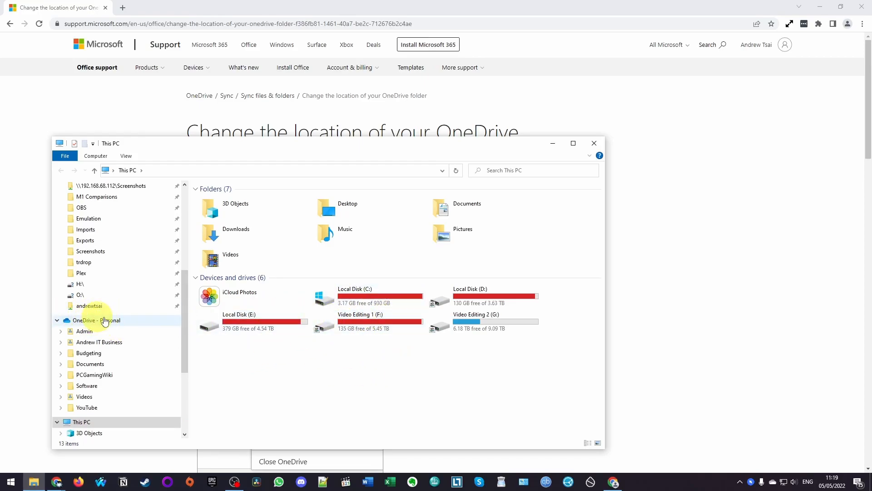
# Select the nearly full C drive and look for OneDrive among hidden tray apps.
pyautogui.click(367, 295)
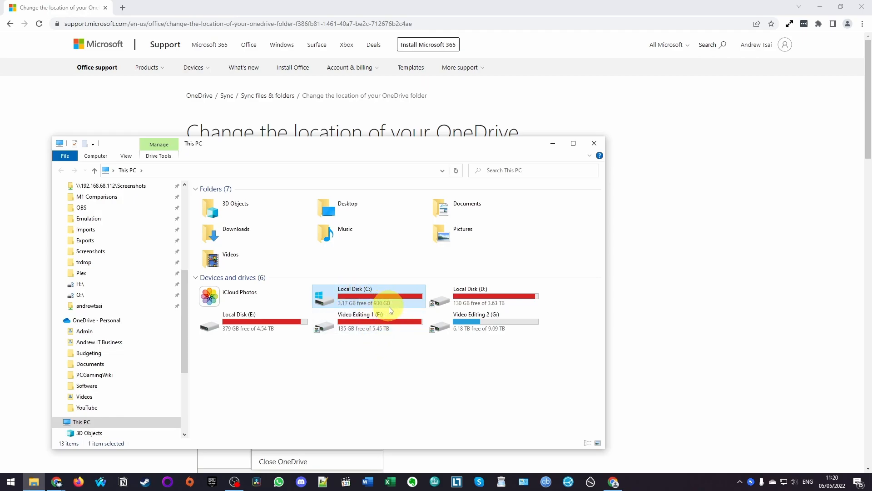
pyautogui.moveTo(345, 303)
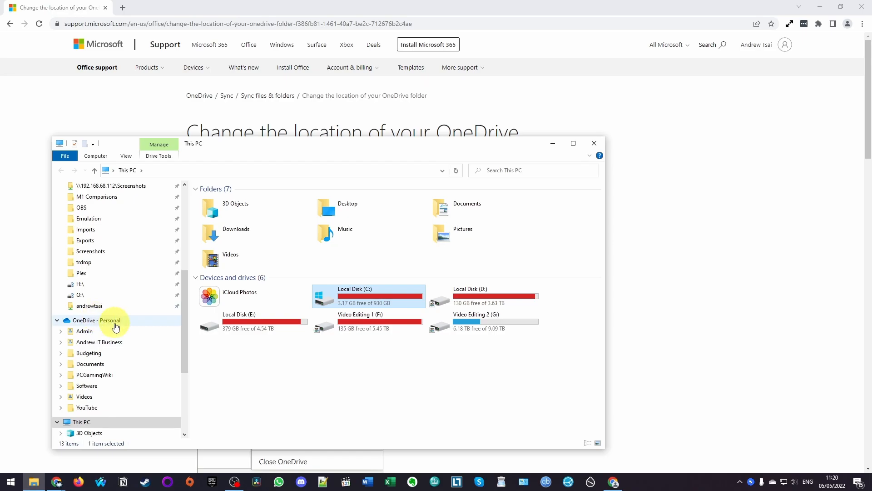
pyautogui.rightClick(109, 320)
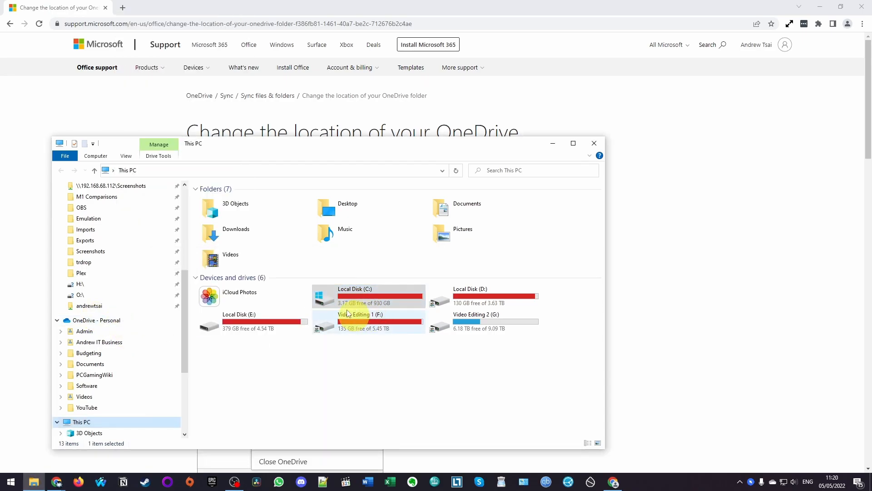
pyautogui.moveTo(506, 332)
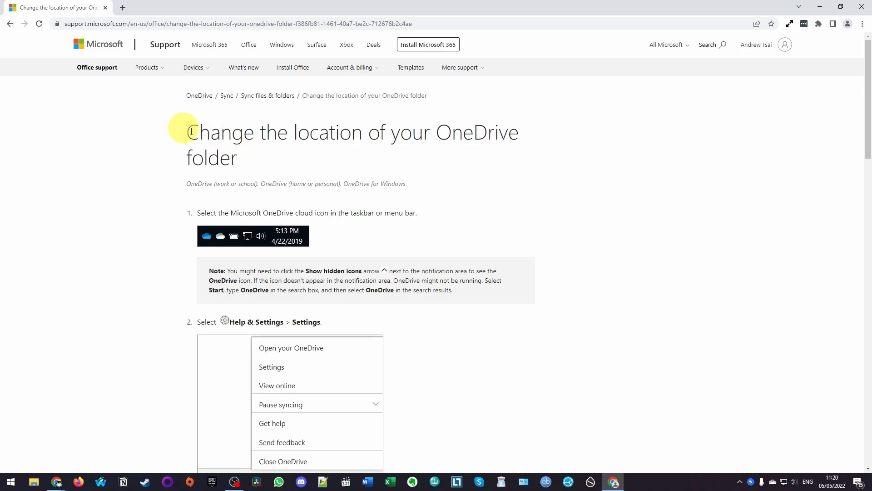
pyautogui.click(250, 23)
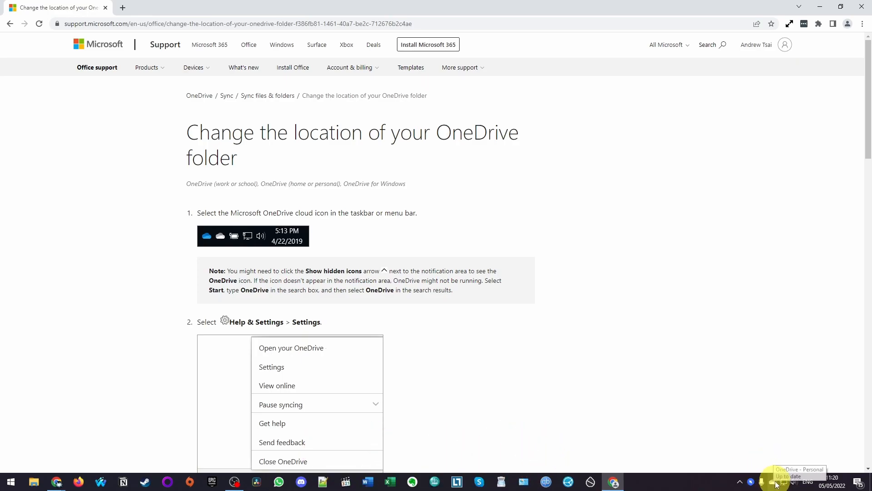
pyautogui.moveTo(740, 481)
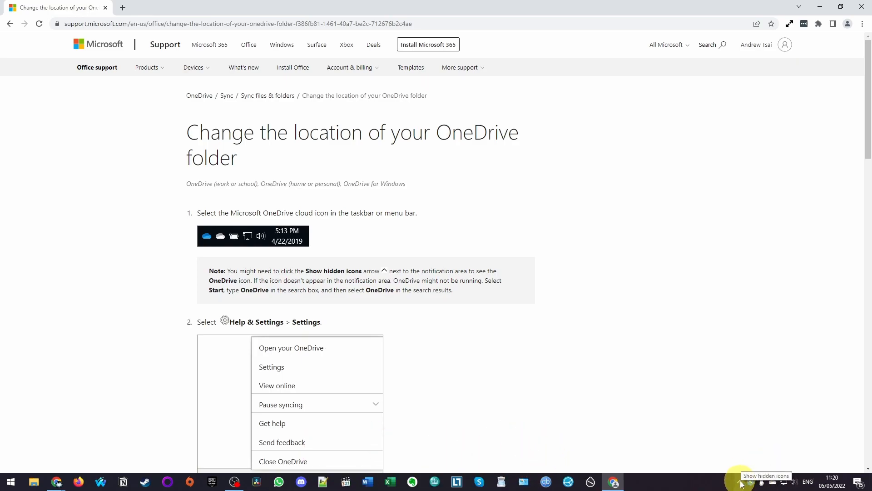
pyautogui.click(741, 481)
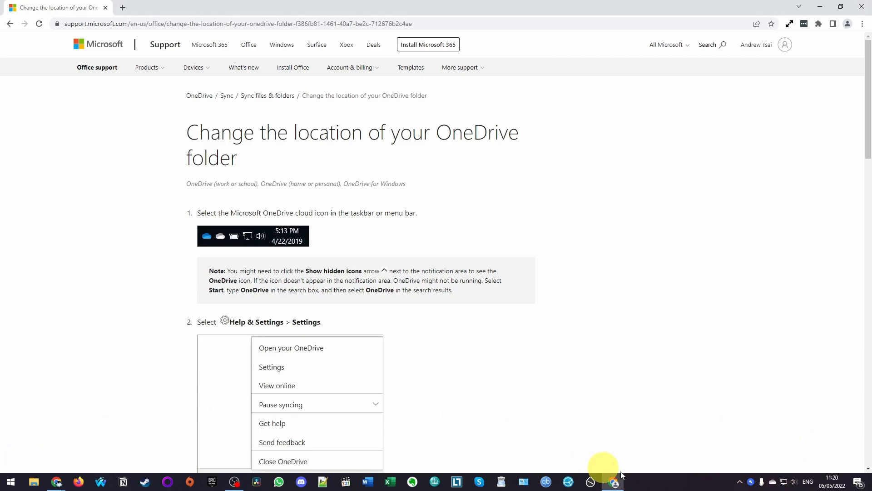
# Search Start for 'onedrive' and open Settings from its Help & Settings menu.
pyautogui.click(10, 481)
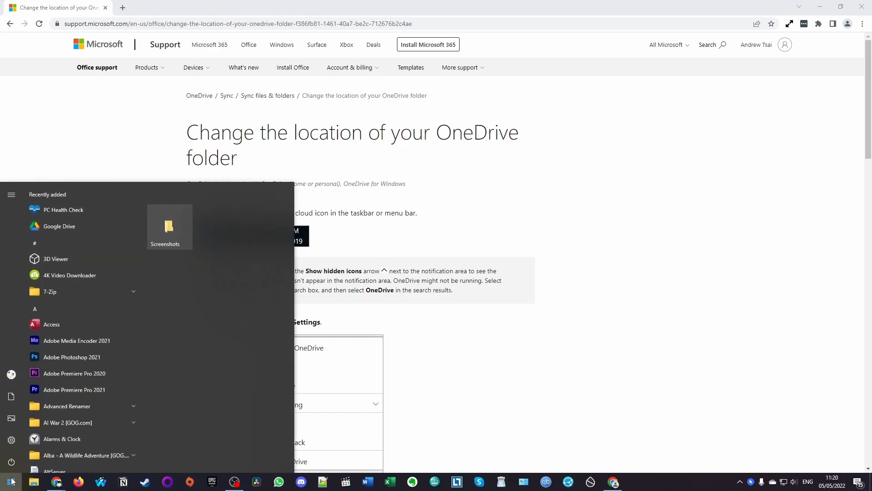
pyautogui.write('onedrive')
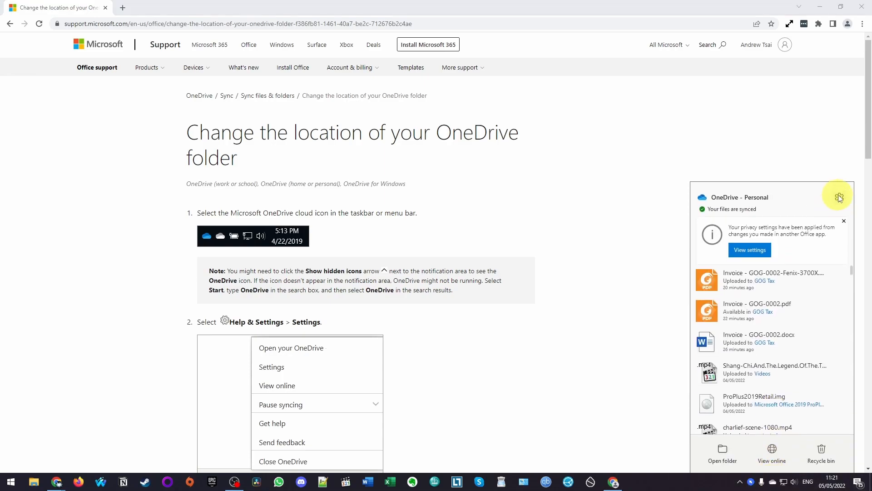
pyautogui.click(839, 197)
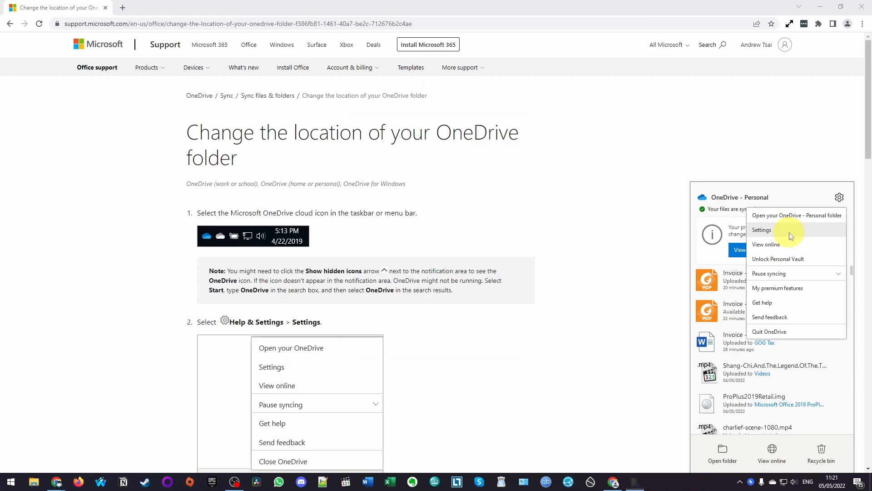
pyautogui.click(761, 229)
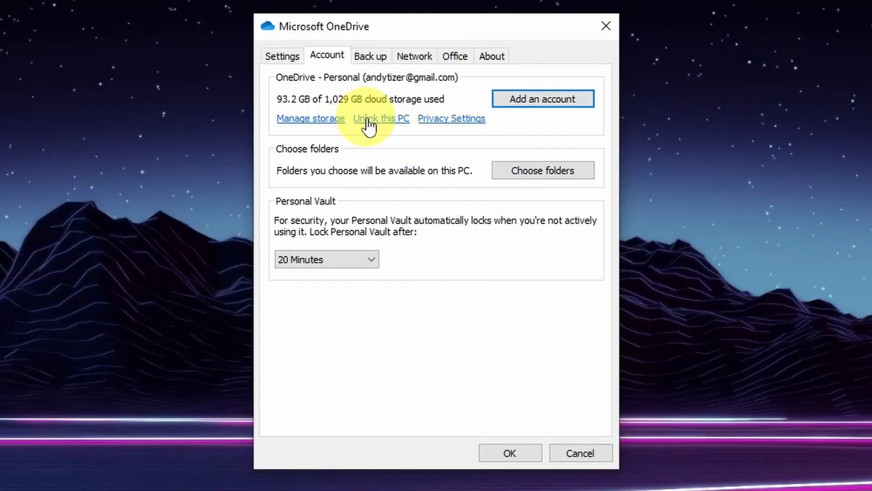
# Unlink the OneDrive account from this PC and confirm the unlink.
pyautogui.click(380, 118)
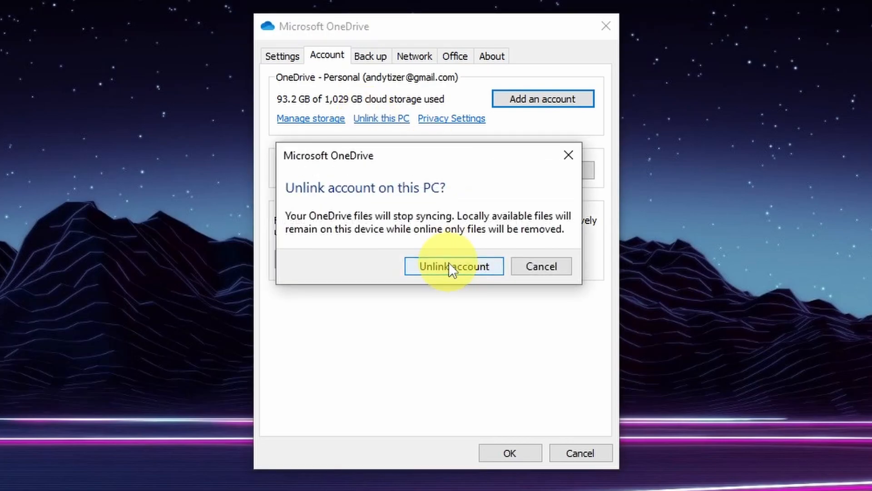
pyautogui.click(453, 266)
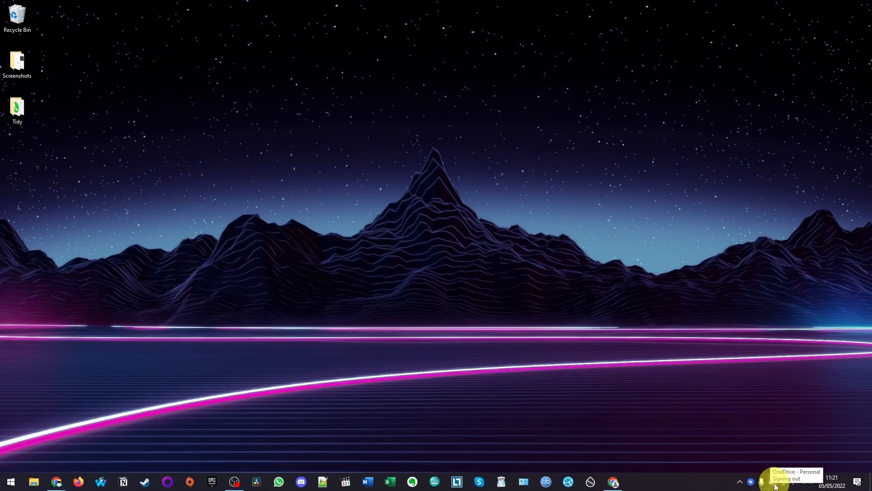
pyautogui.click(761, 482)
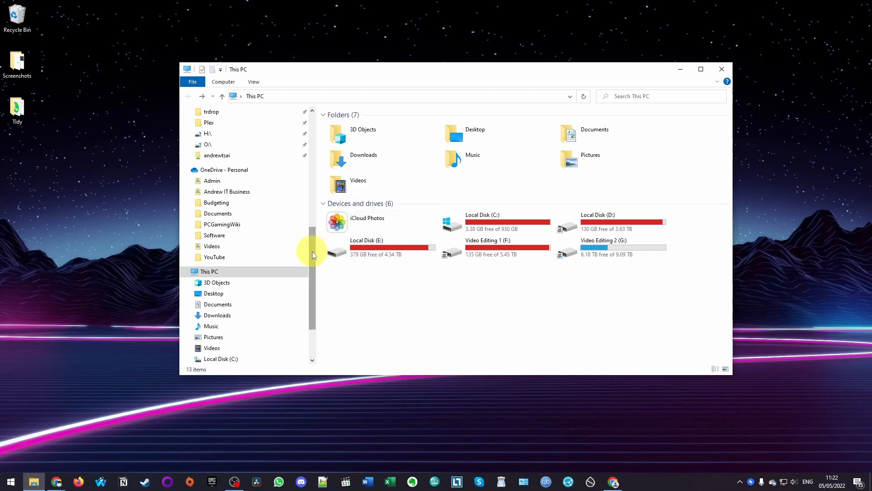
# Dismiss the This PC window and search Start for 'file' to reopen File Explorer.
pyautogui.click(722, 69)
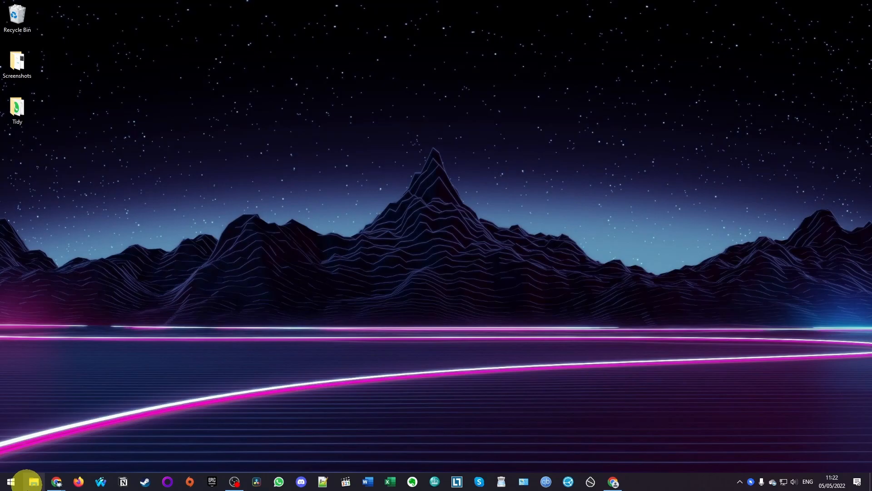
pyautogui.click(34, 482)
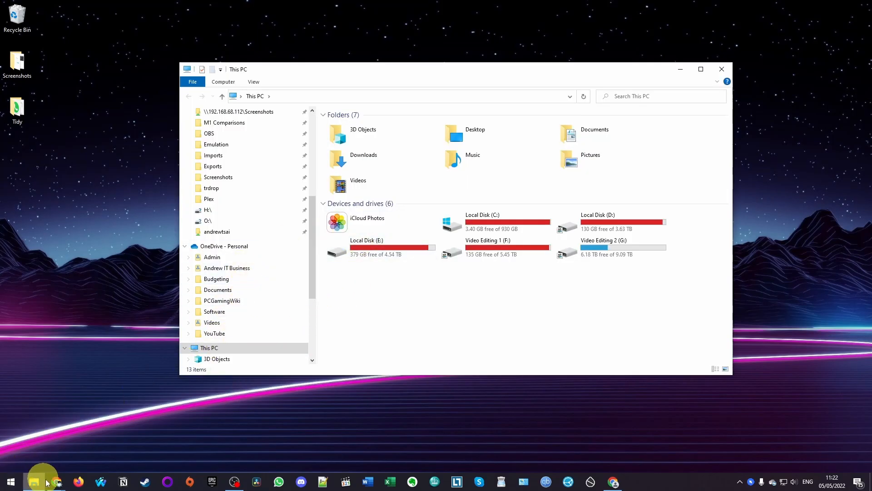
pyautogui.click(10, 480)
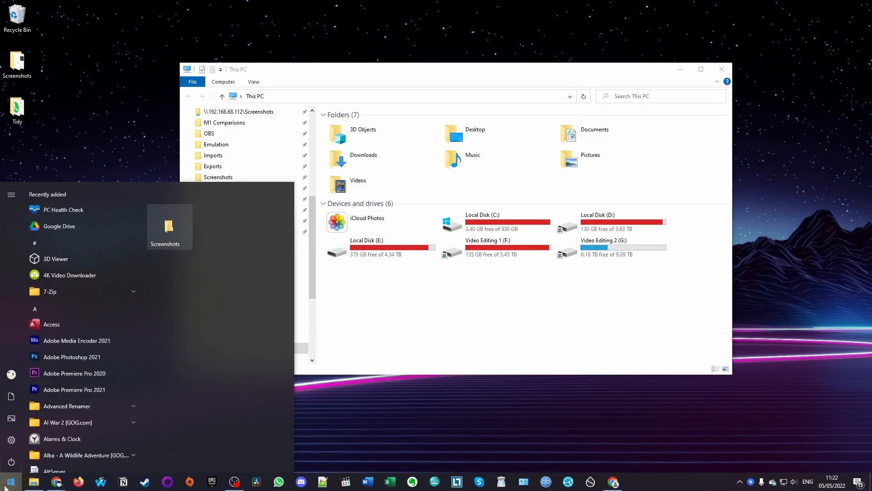
pyautogui.write('file')
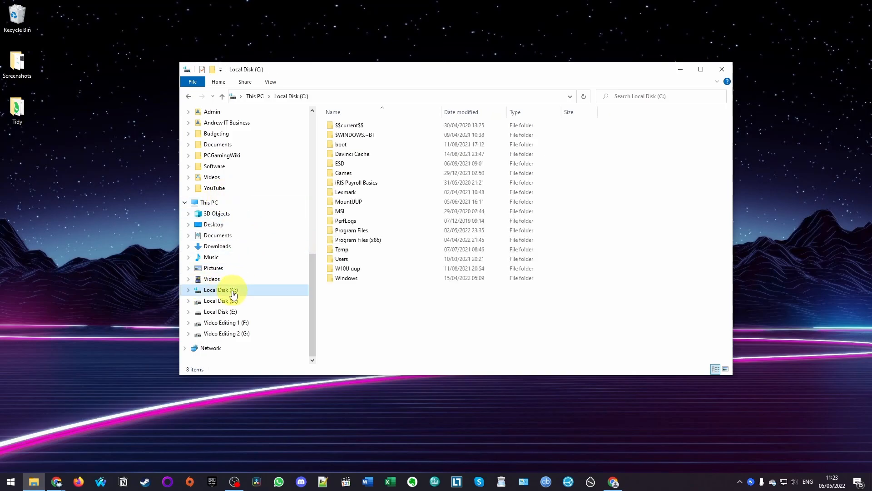
pyautogui.doubleClick(341, 259)
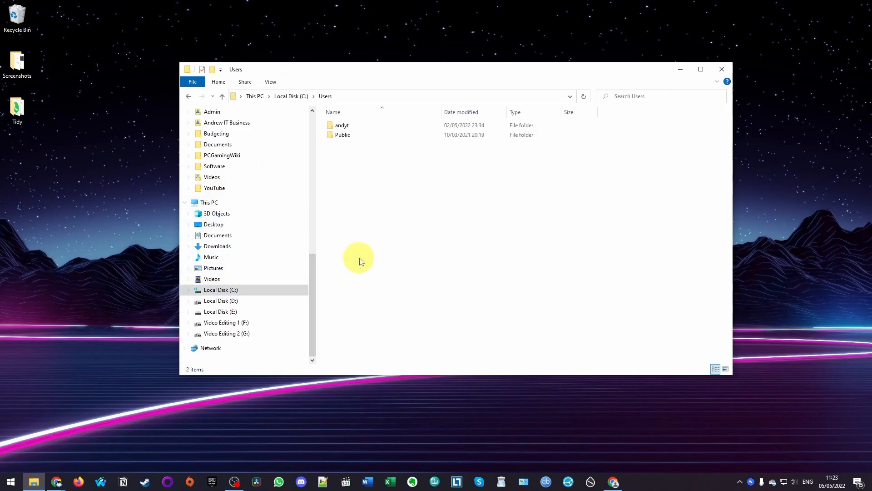
pyautogui.doubleClick(342, 124)
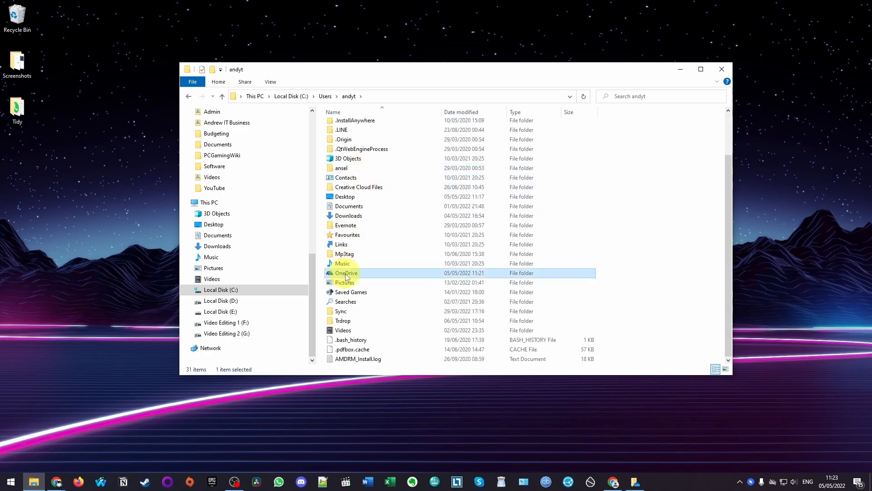
pyautogui.rightClick(346, 273)
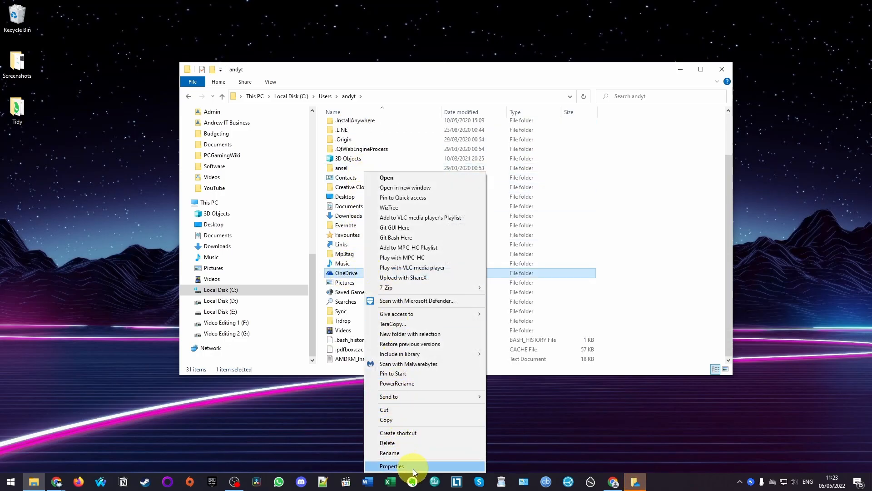
pyautogui.click(392, 466)
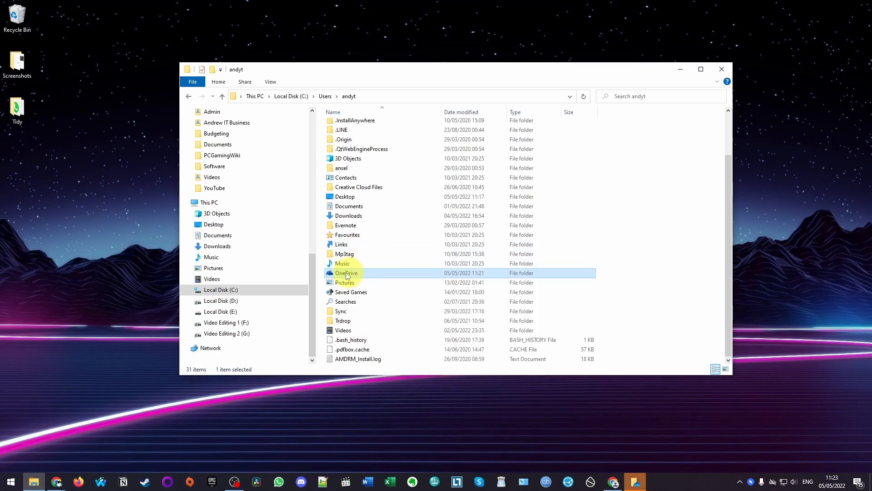
pyautogui.rightClick(347, 273)
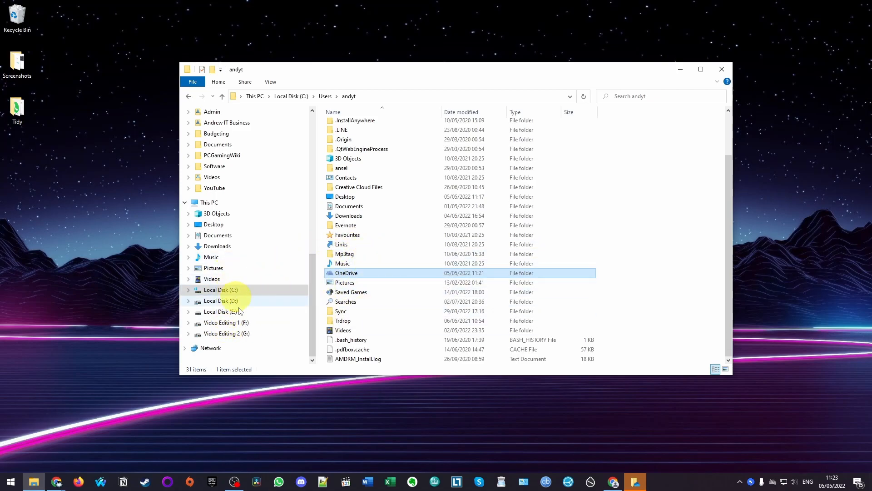
# Open Video Editing 2 (G:) and paste the OneDrive folder into it.
pyautogui.click(227, 333)
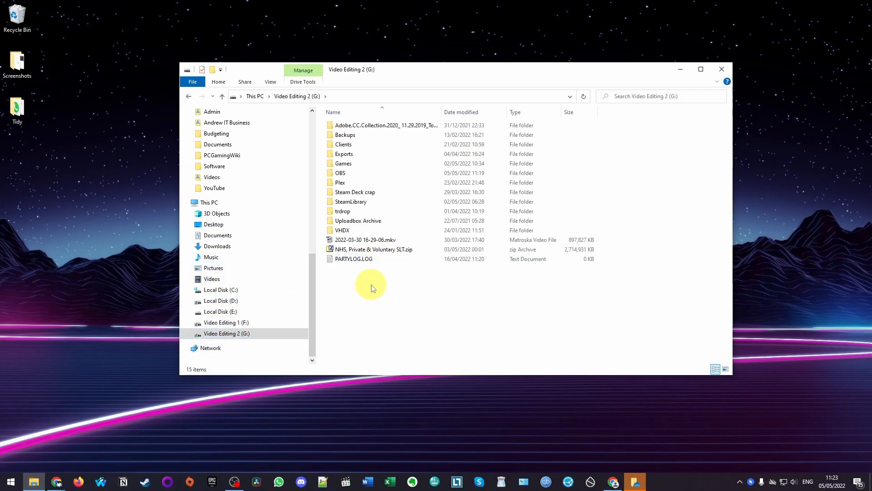
pyautogui.rightClick(371, 286)
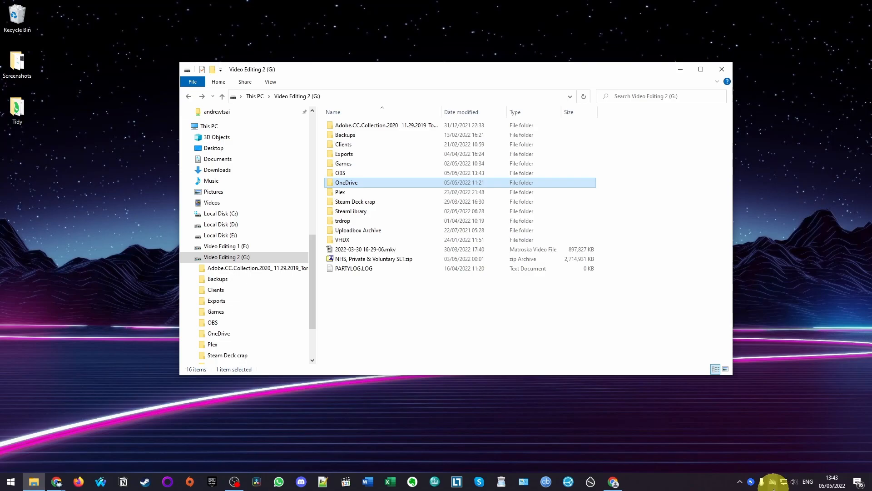
# Start OneDrive sign-in from the tray panel and begin entering the account email.
pyautogui.click(772, 482)
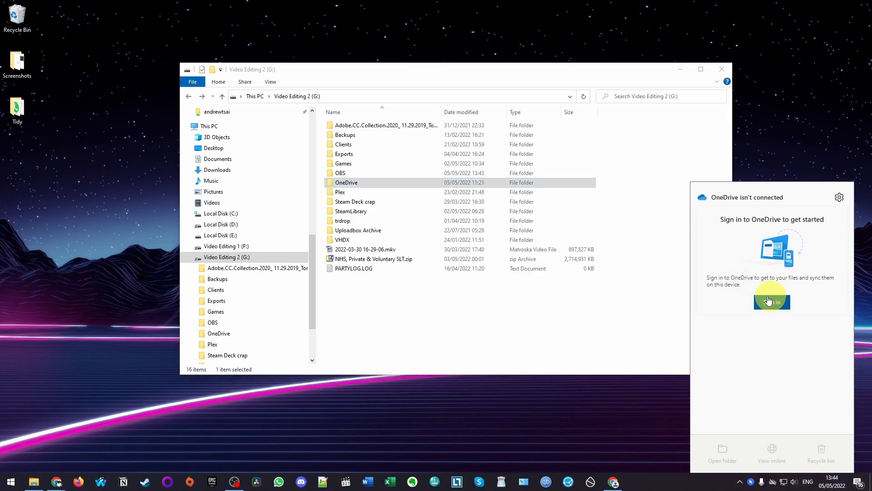
pyautogui.click(772, 300)
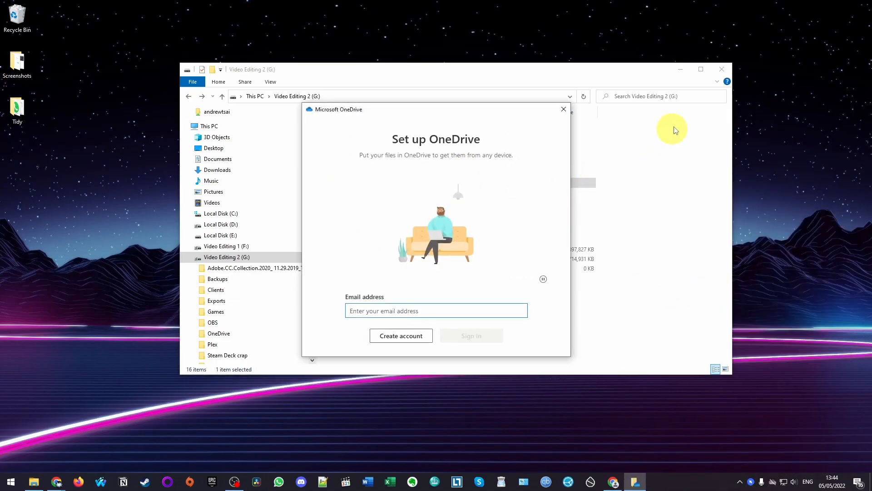
pyautogui.click(436, 311)
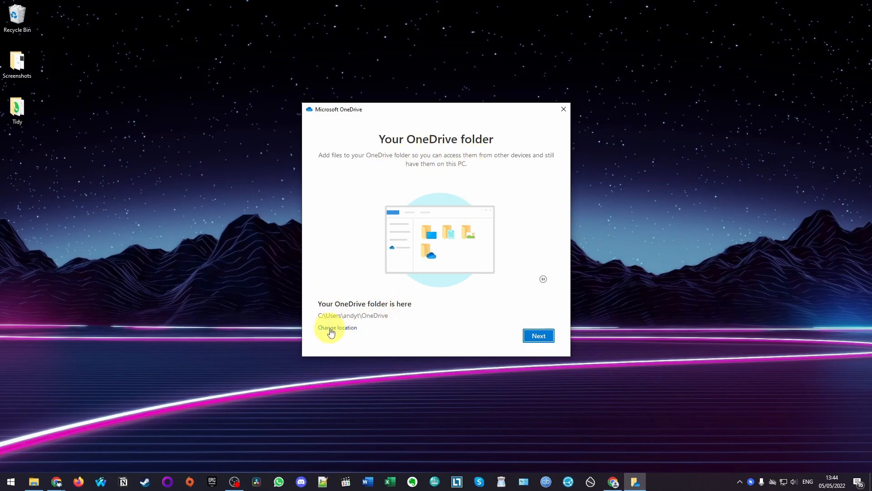
# Change the OneDrive folder location to the existing G:\OneDrive folder and reuse it.
pyautogui.click(337, 327)
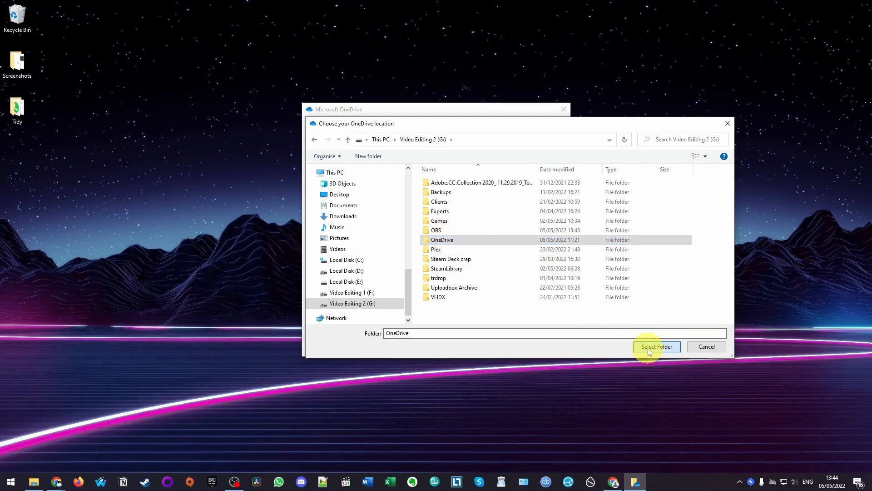
pyautogui.click(657, 346)
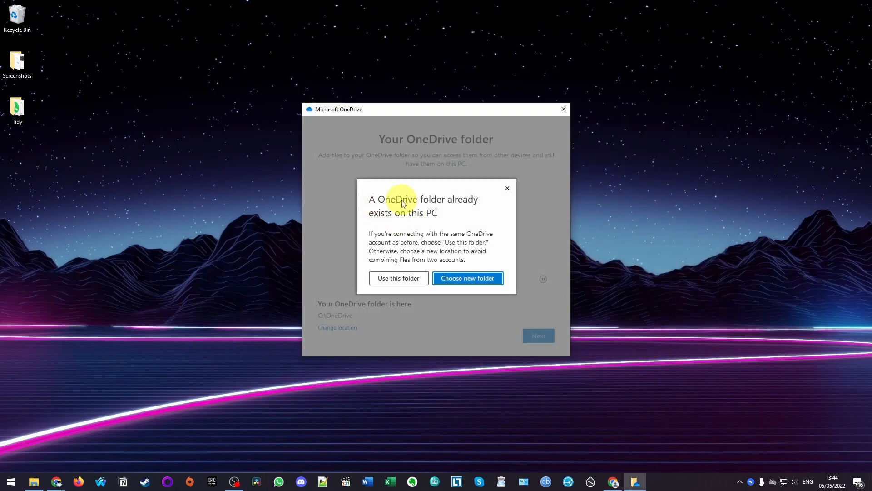
pyautogui.moveTo(376, 246)
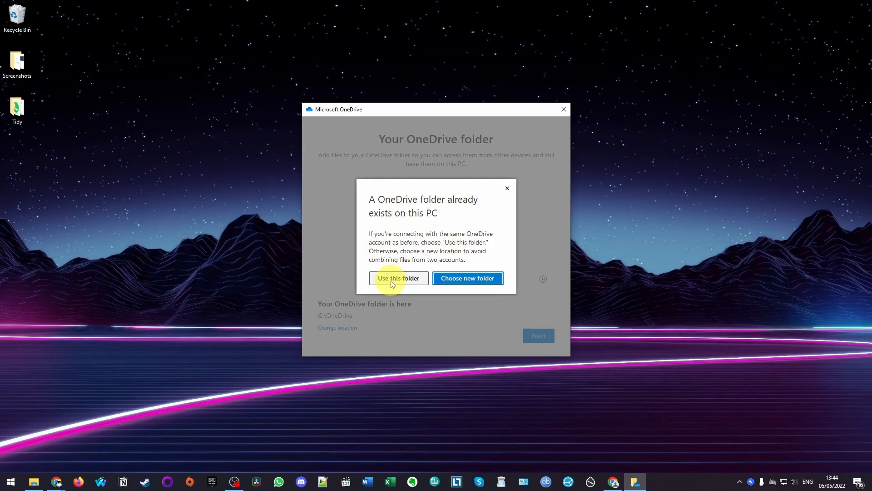
pyautogui.click(398, 278)
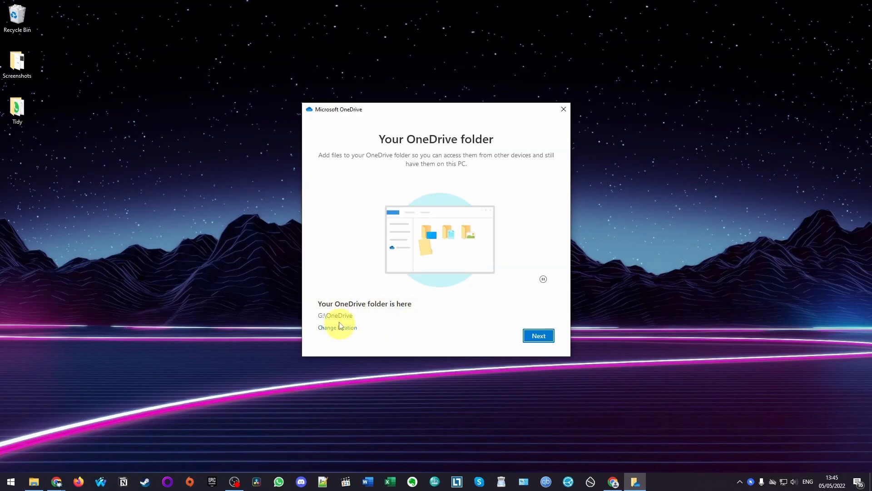
# Advance past the location, introduction and Files On Demand pages, then open the OneDrive folder.
pyautogui.click(537, 335)
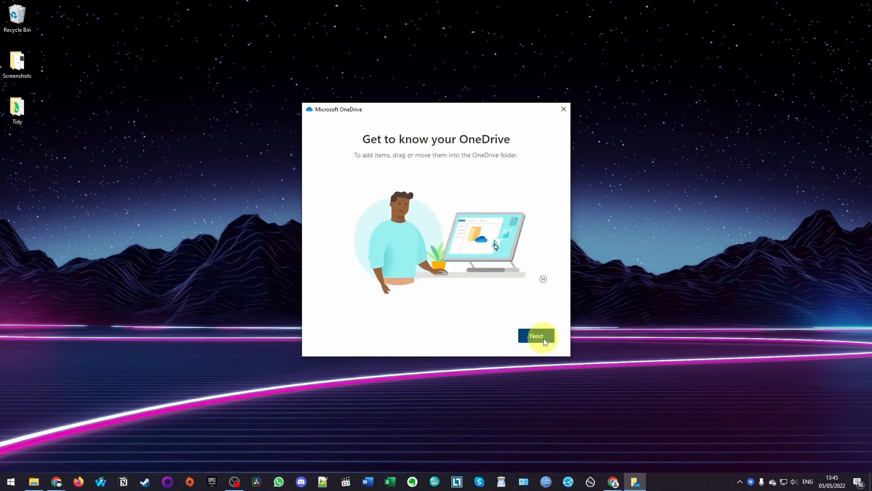
pyautogui.click(536, 336)
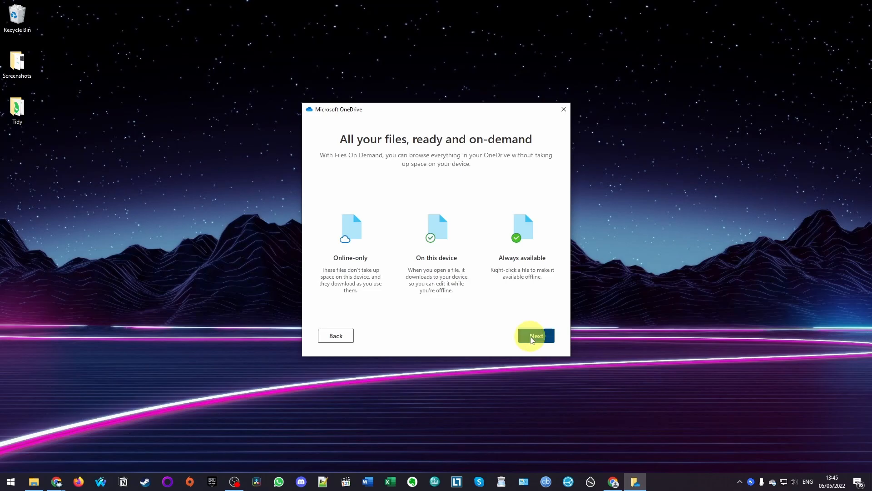
pyautogui.click(535, 335)
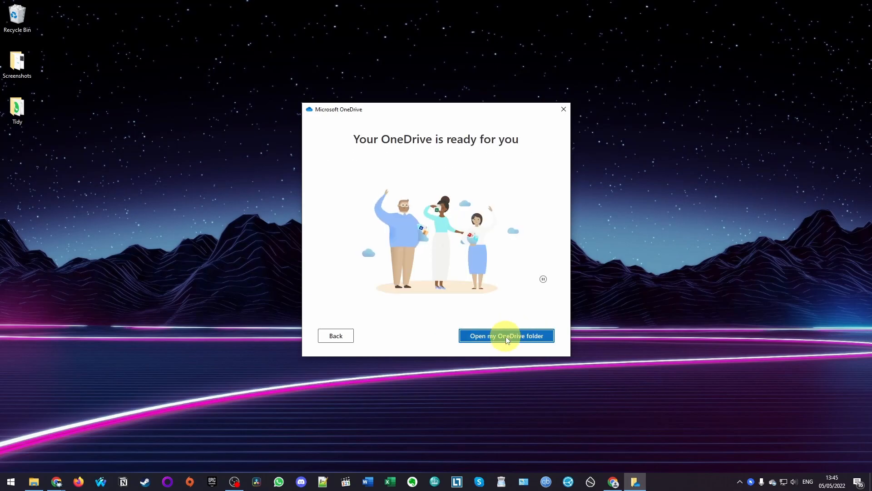
pyautogui.click(506, 336)
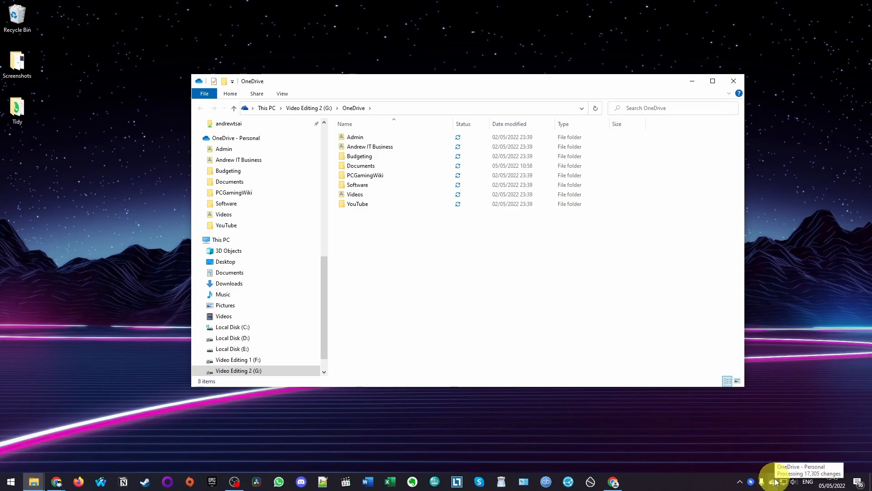
pyautogui.moveTo(492, 251)
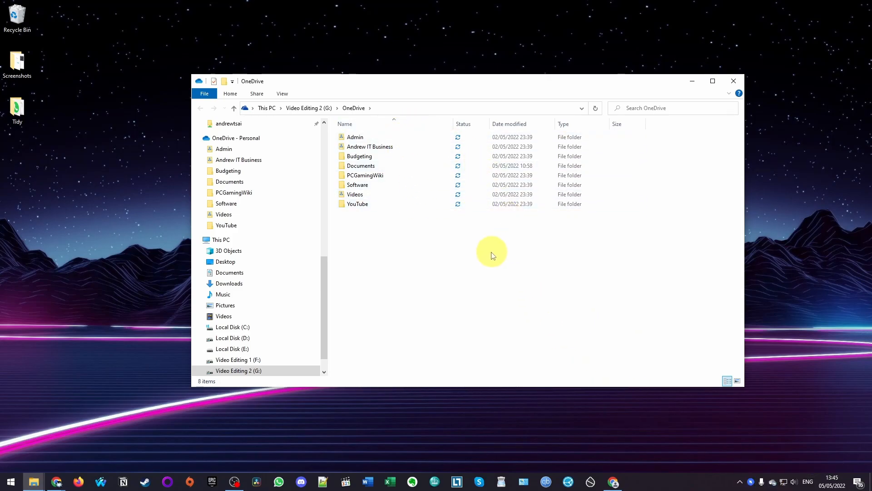
pyautogui.moveTo(393, 230)
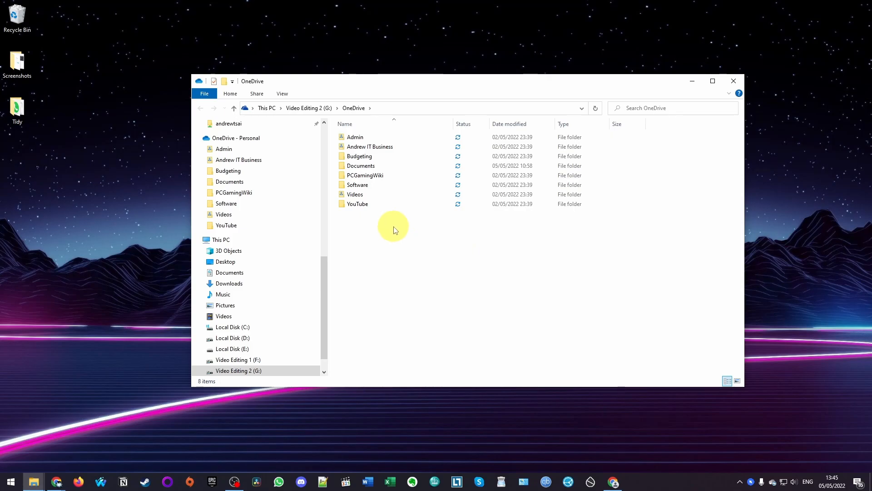